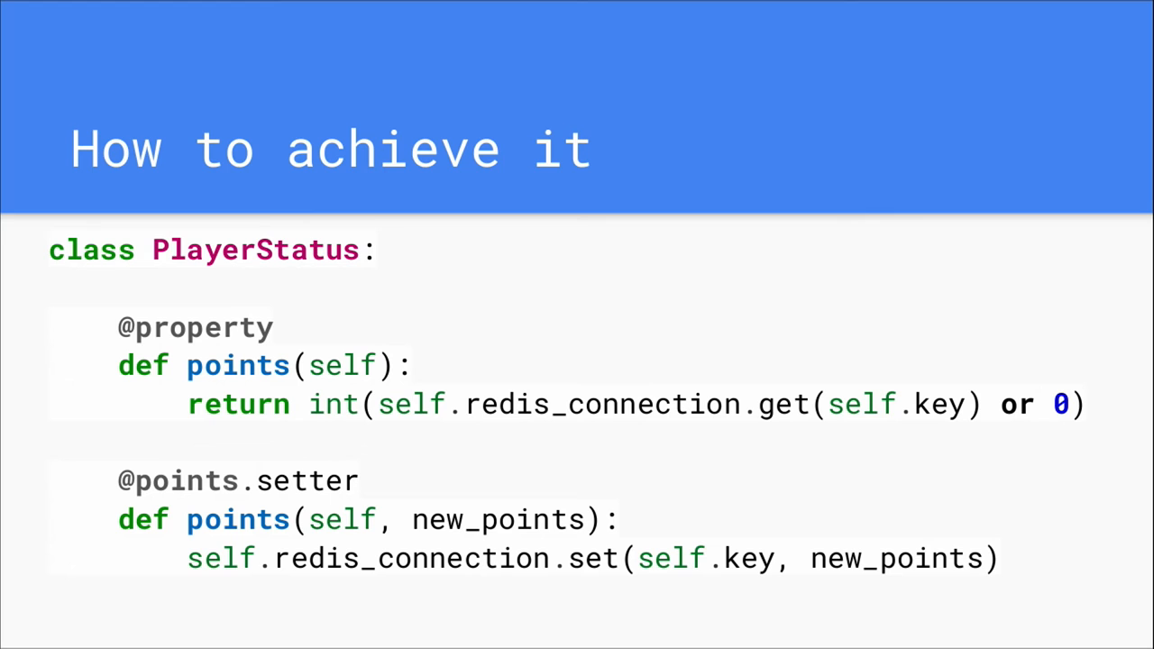
pyautogui.press('Right')
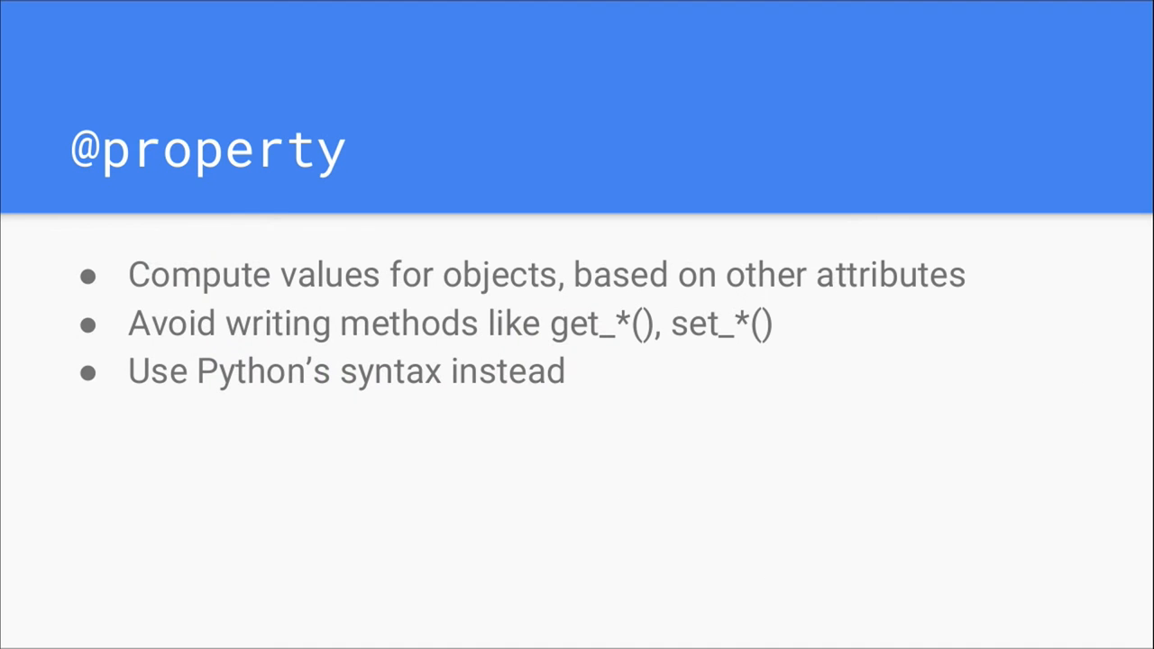